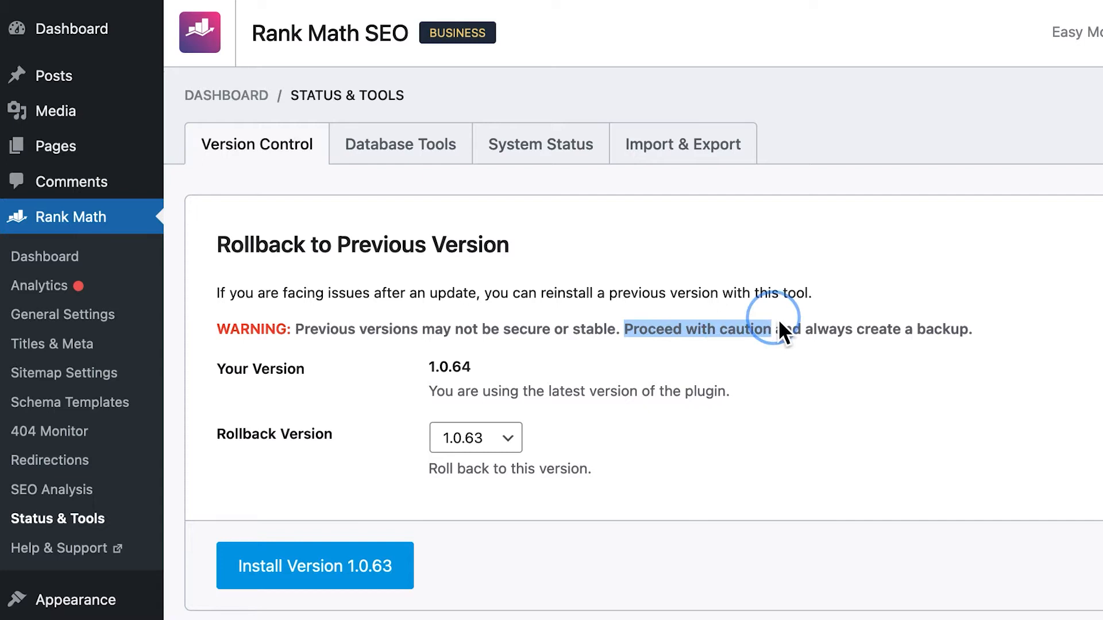
- Go to Rank Math's Status & Tools page from the sidebar flyout menu
{"action": "left_click_drag", "start_coordinate": [770, 329], "coordinate": [975, 329]}
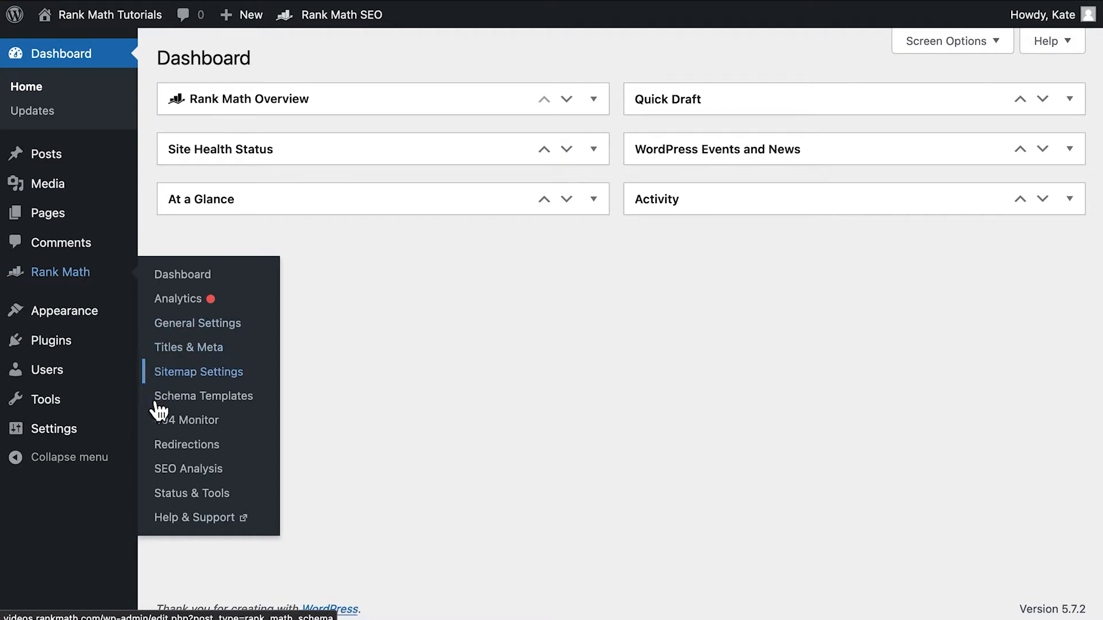
{"action": "mouse_move", "coordinate": [159, 508]}
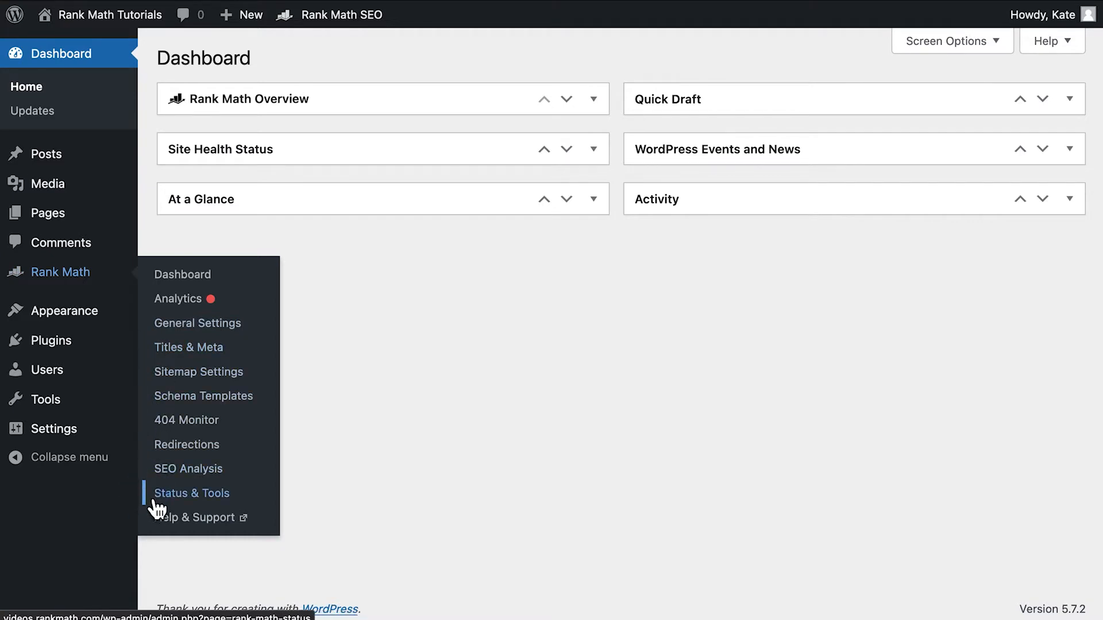
{"action": "left_click", "coordinate": [190, 492]}
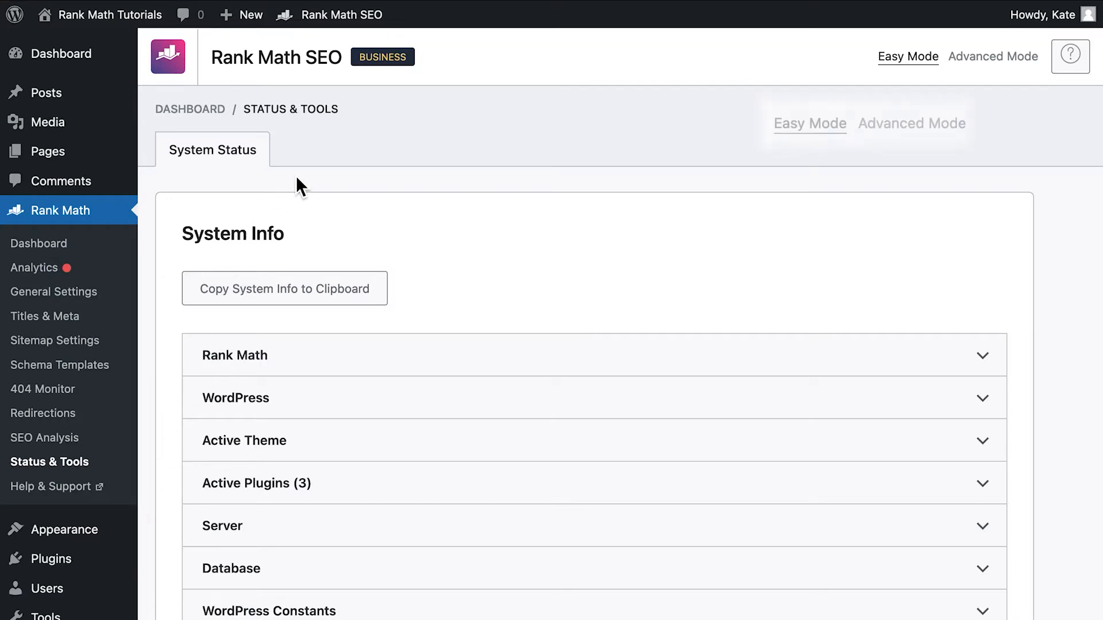
- In Advanced Mode's Version Control, roll Rank Math back to version 1.0.62 and confirm
{"action": "left_click", "coordinate": [993, 57]}
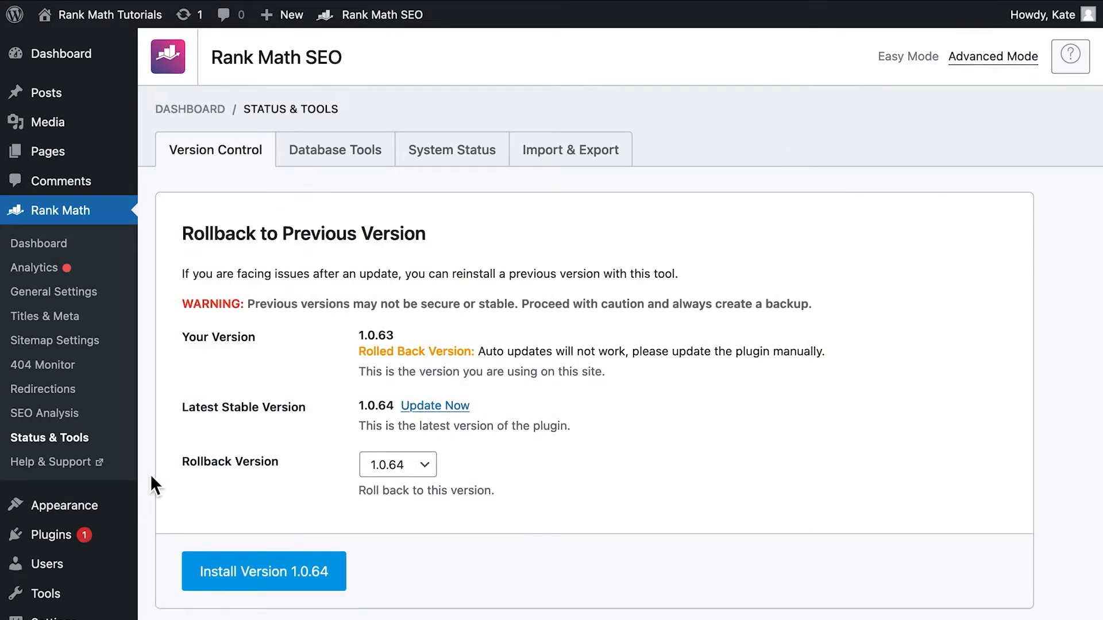
{"action": "left_click", "coordinate": [263, 571]}
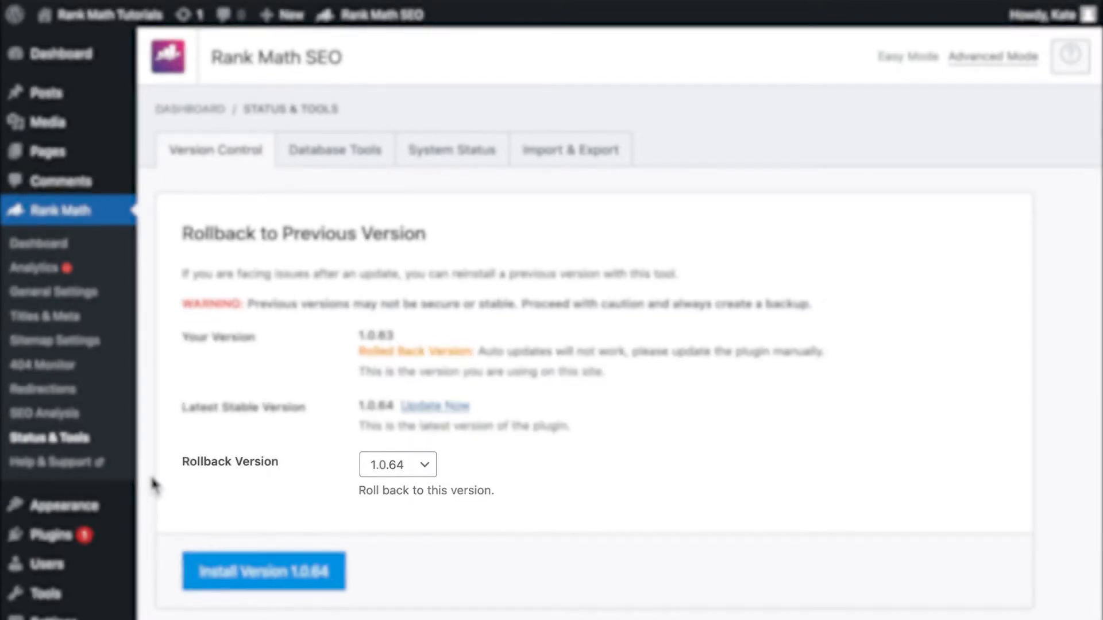
{"action": "left_click", "coordinate": [398, 464]}
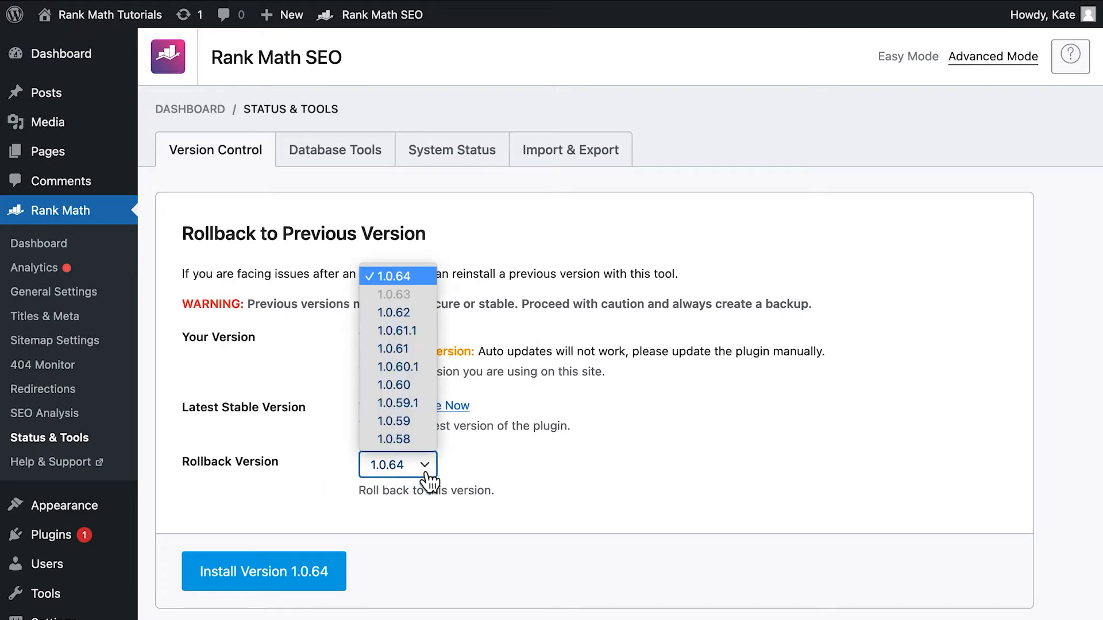
{"action": "mouse_move", "coordinate": [399, 313]}
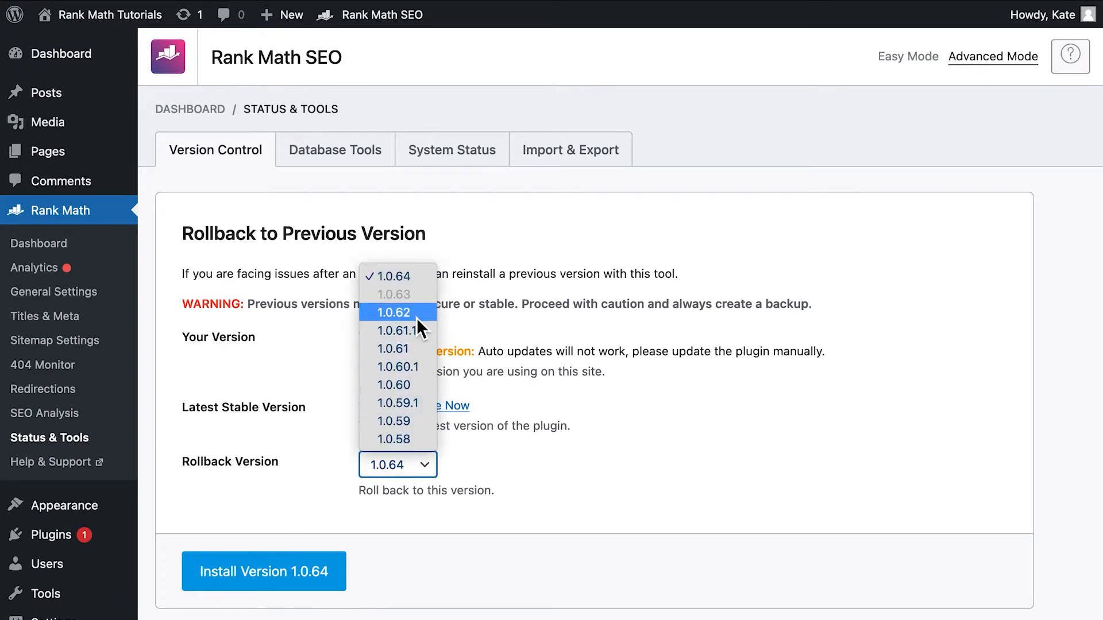
{"action": "left_click", "coordinate": [398, 312]}
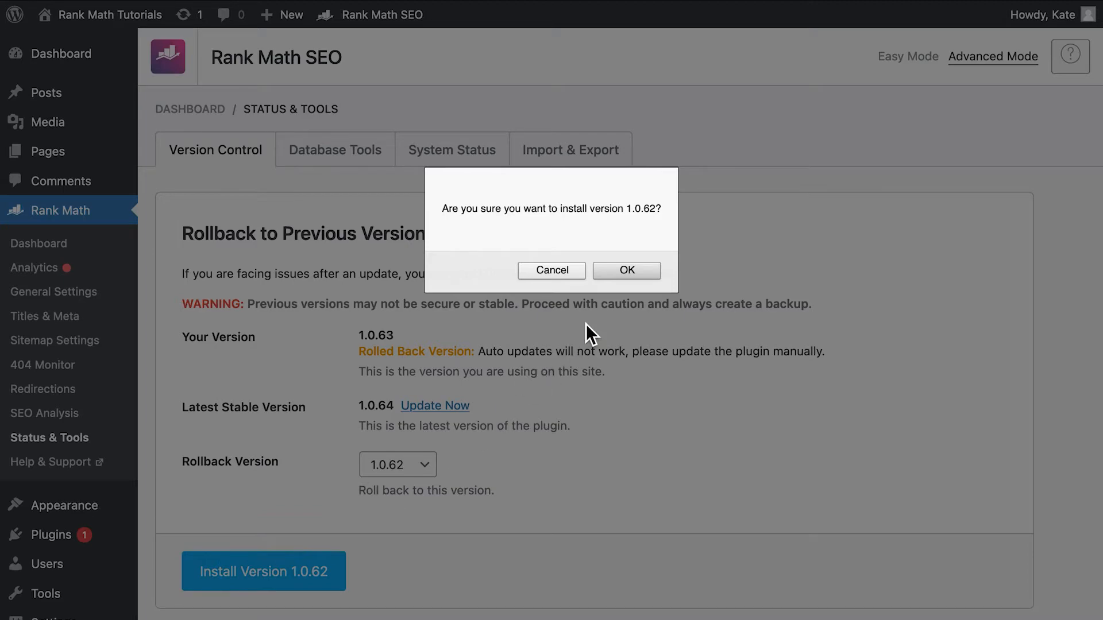
{"action": "left_click", "coordinate": [625, 270]}
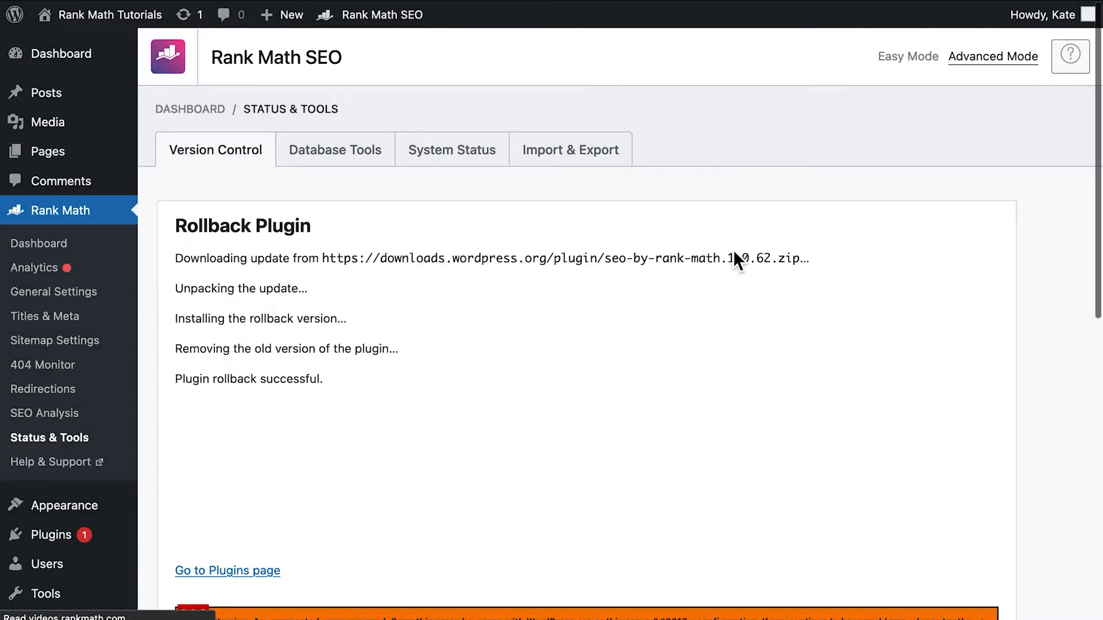
{"action": "mouse_move", "coordinate": [675, 252]}
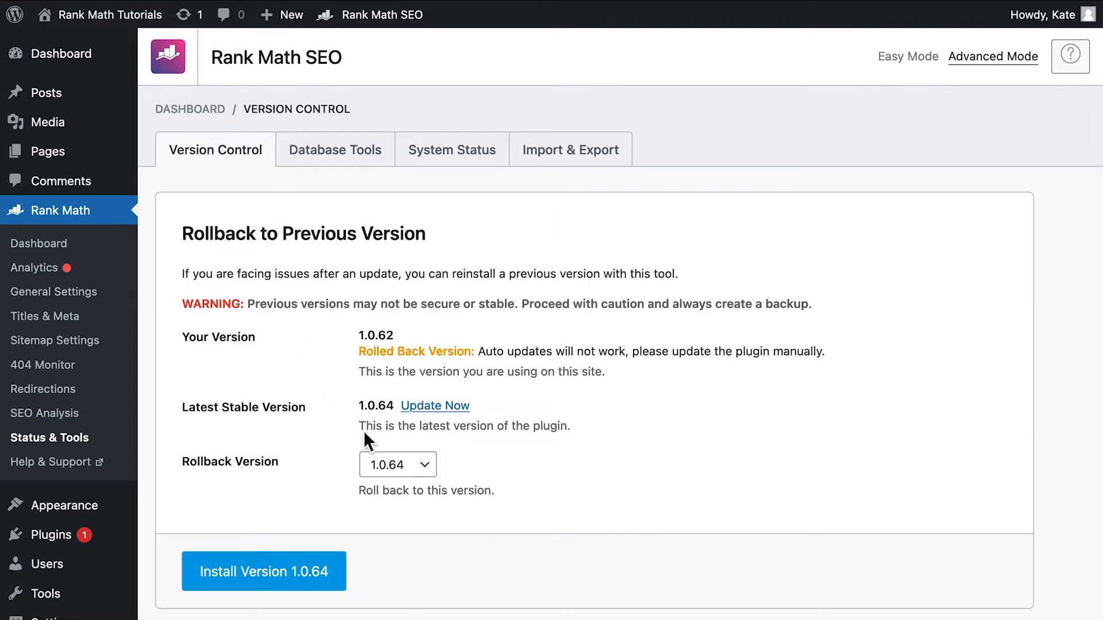
- Reinstall Rank Math version 1.0.63 via Version Control, then go to the Plugins page
{"action": "left_click", "coordinate": [397, 464]}
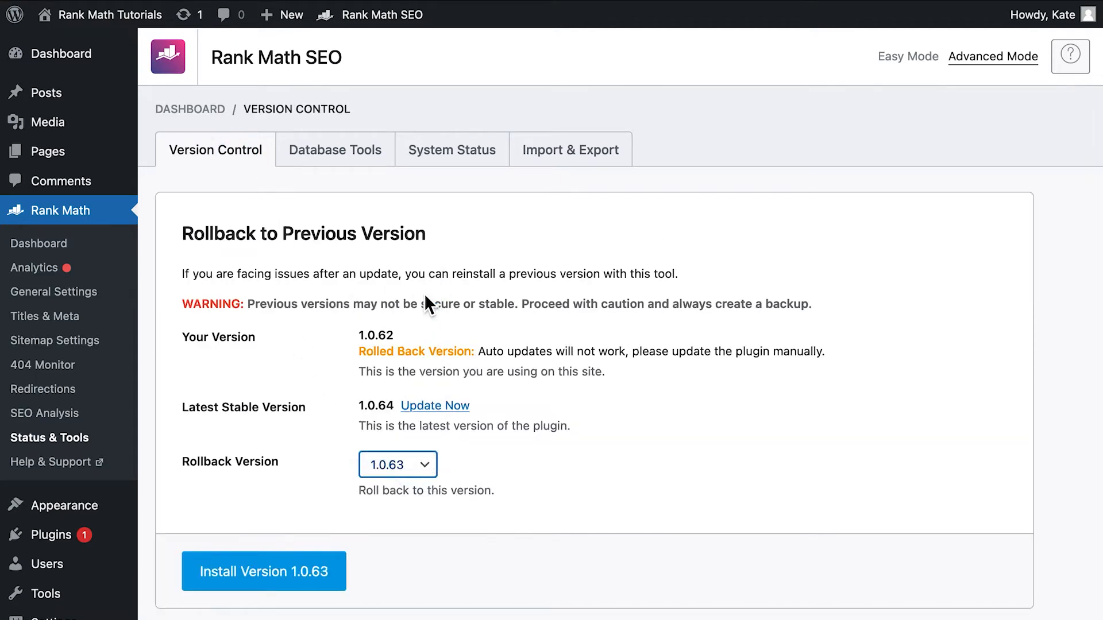
{"action": "left_click", "coordinate": [263, 571]}
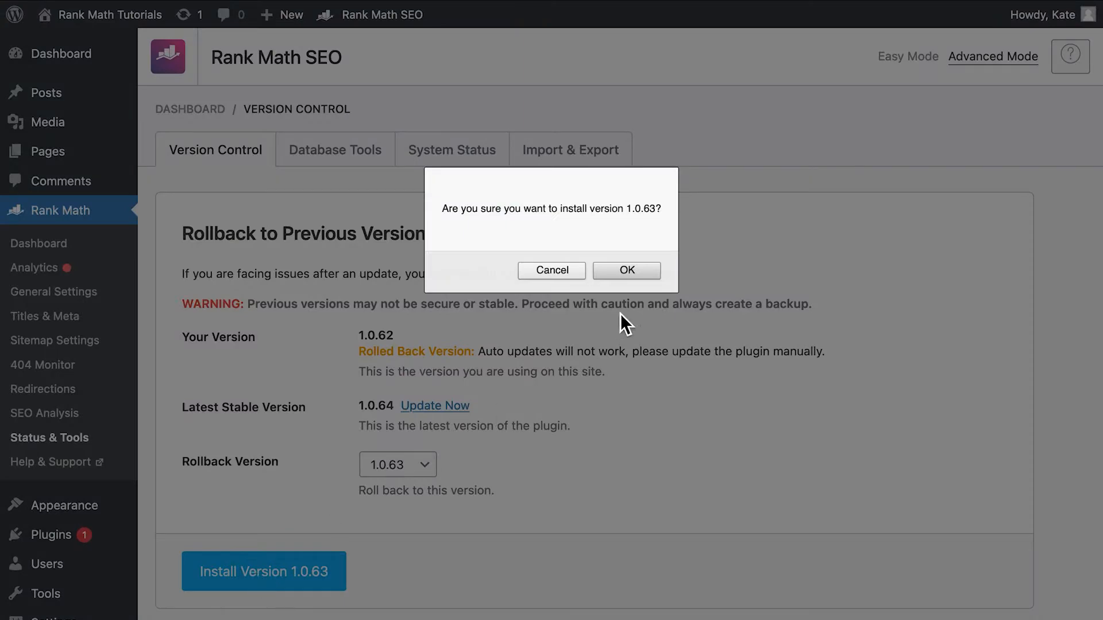
{"action": "left_click", "coordinate": [625, 270]}
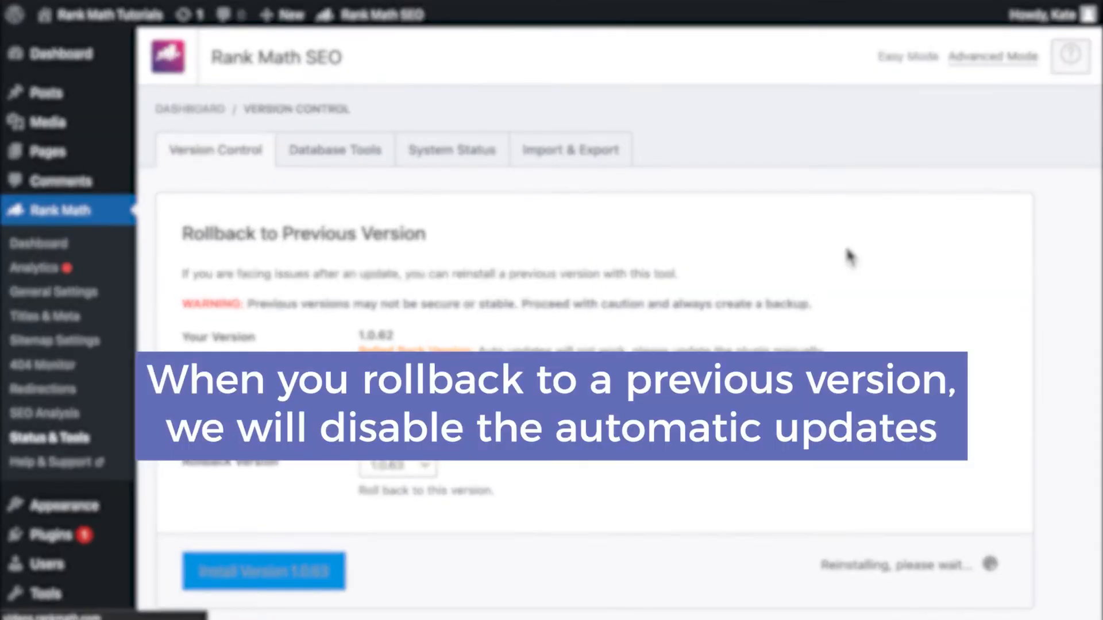
{"action": "left_click", "coordinate": [263, 571]}
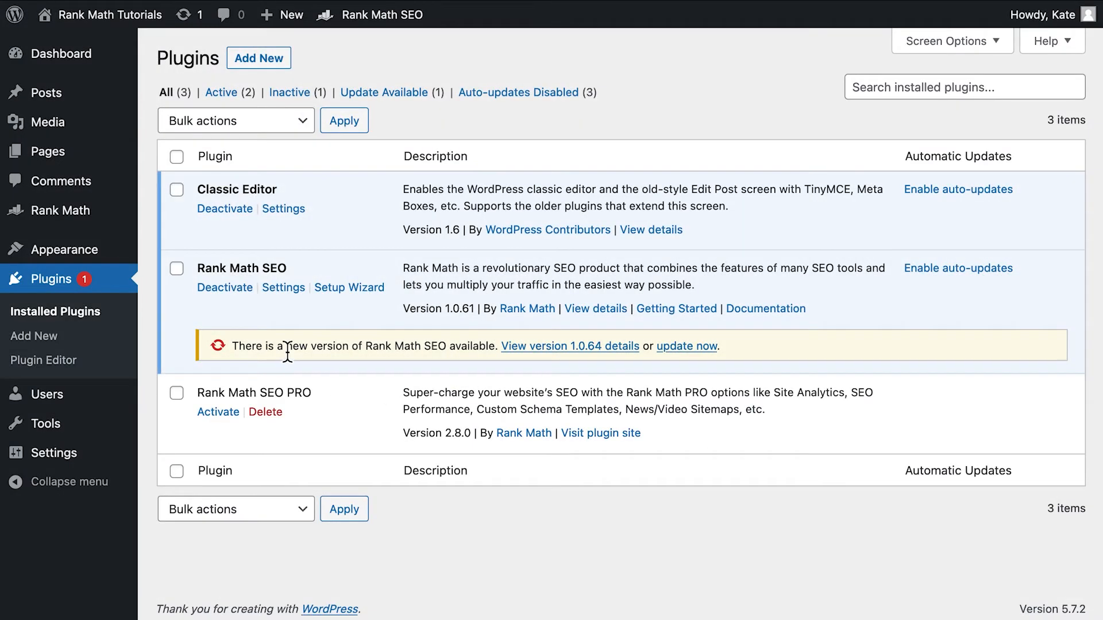
- Update Rank Math SEO to version 1.0.64 from its update notice on the Plugins page
{"action": "double_click", "coordinate": [315, 346]}
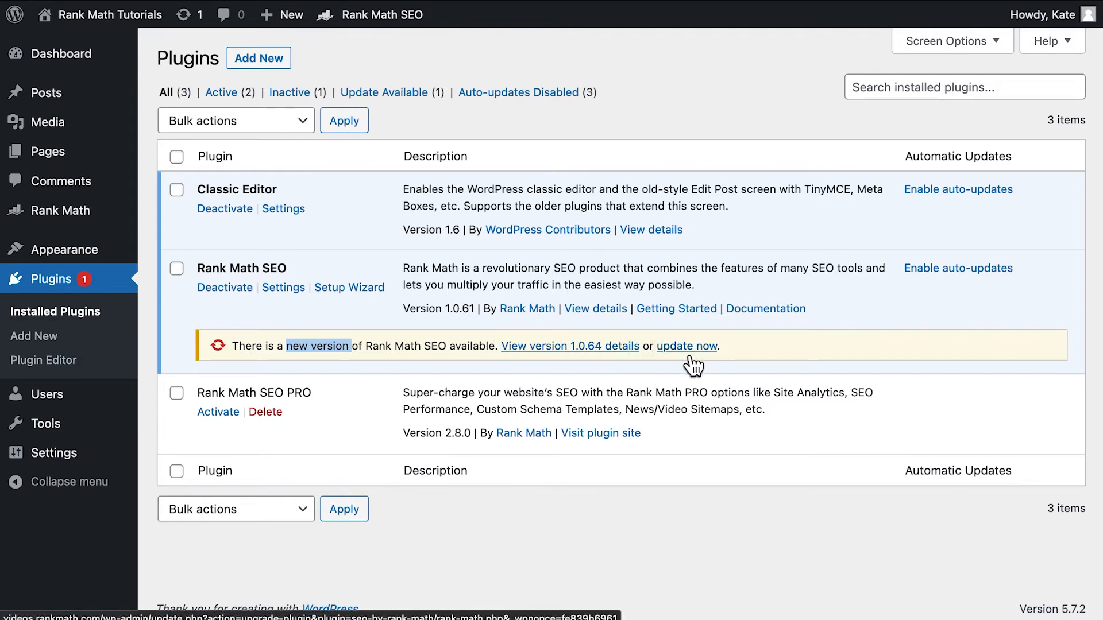
{"action": "left_click", "coordinate": [686, 346]}
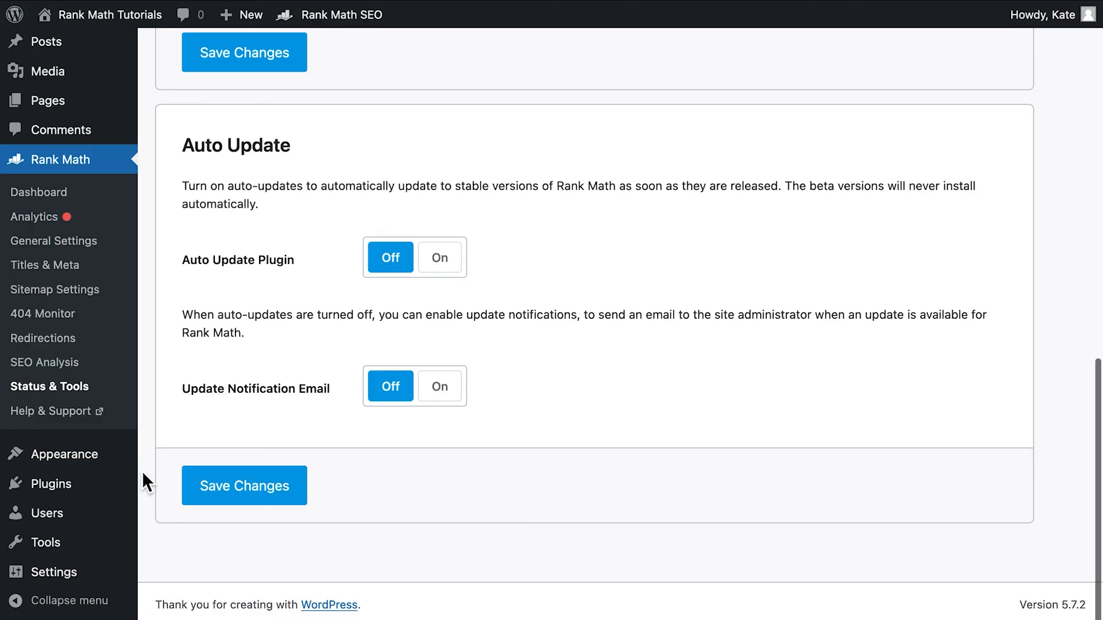
{"action": "mouse_move", "coordinate": [373, 318]}
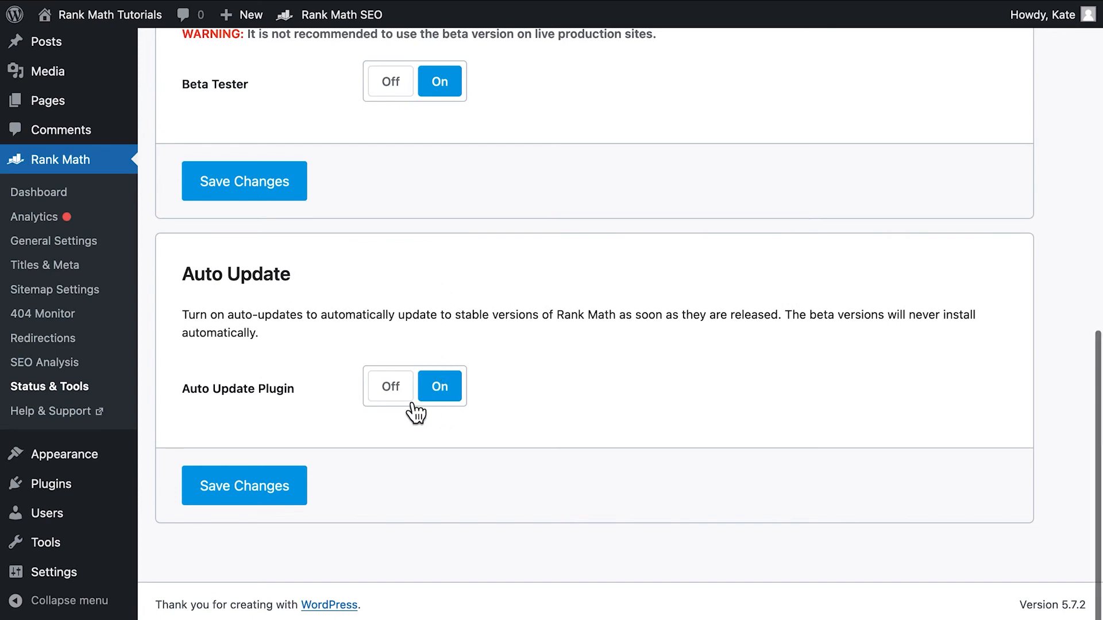
- Switch Auto Update Plugin off and Update Notification Email on
{"action": "left_click", "coordinate": [390, 386]}
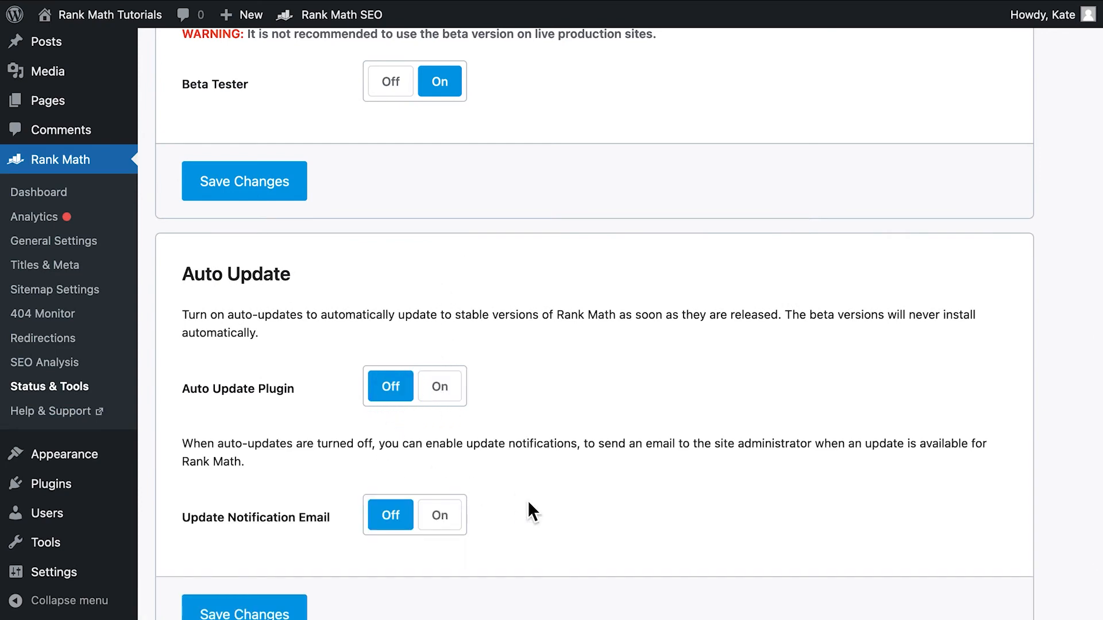
{"action": "scroll", "scroll_direction": "down", "scroll_amount": 3}
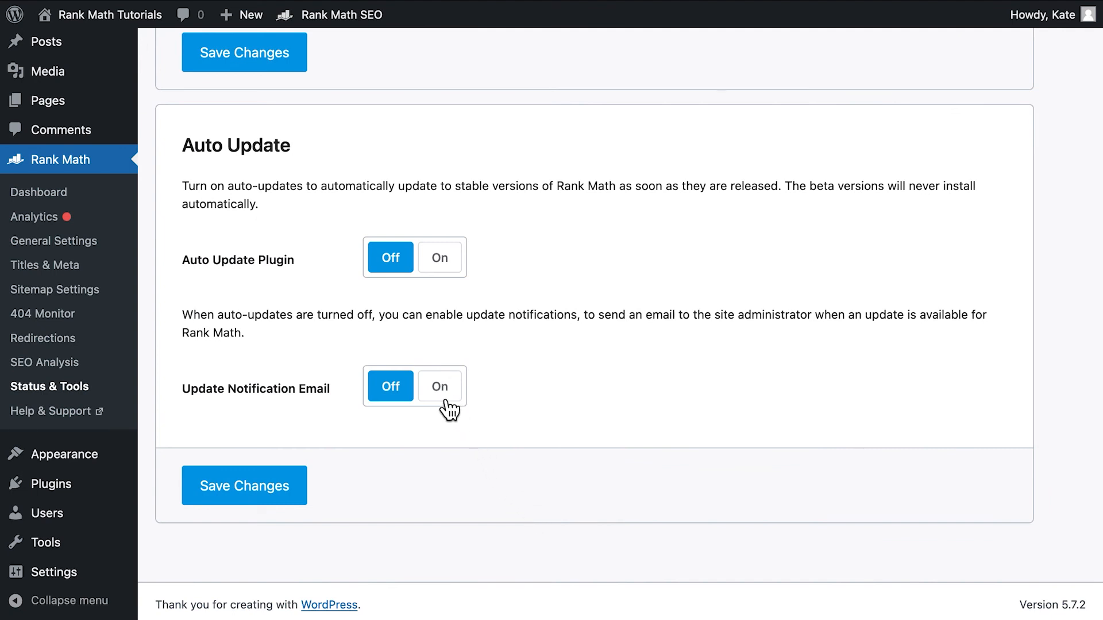
{"action": "left_click", "coordinate": [439, 386]}
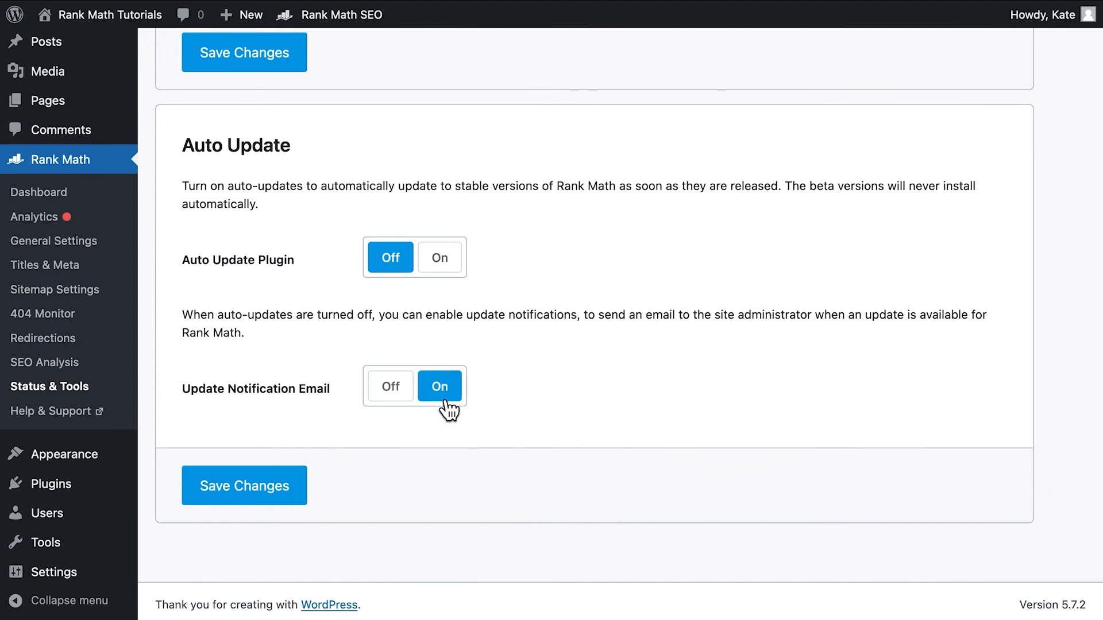